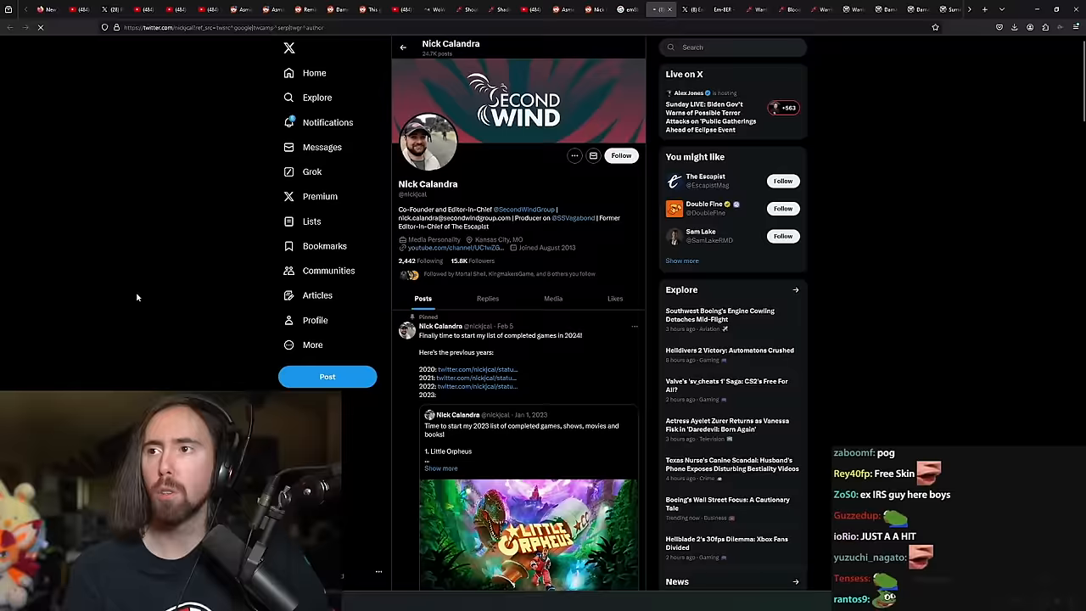
Step: Review the Em-8ER founder packs page and the Reddit post quoting Nick Calandra
click(685, 9)
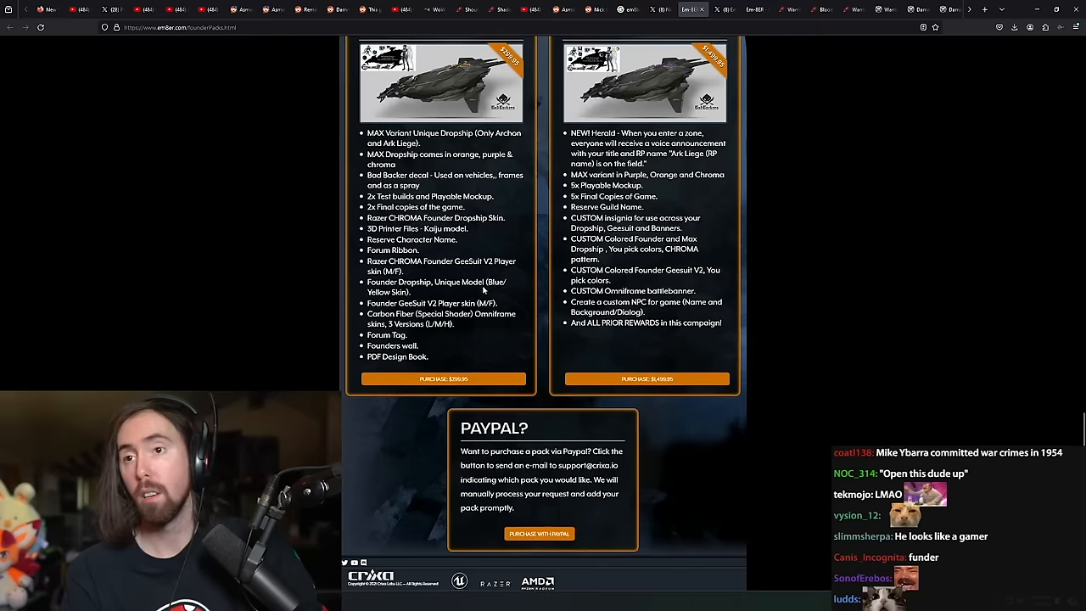
click(594, 9)
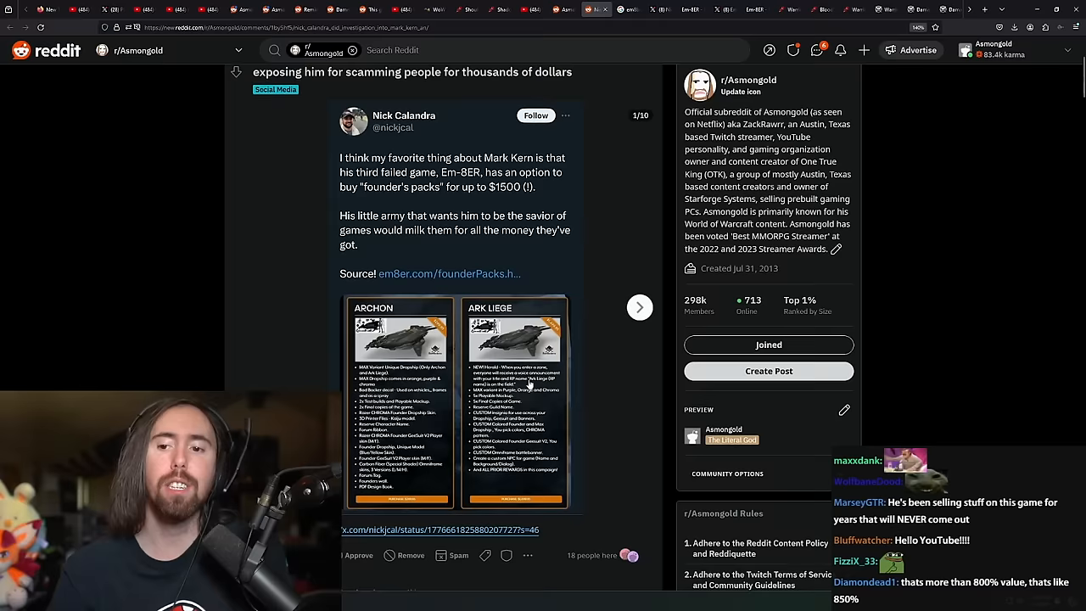
Step: Open Nick Calandra's x.com/nickjcal tweet thread linked from the Reddit post
click(660, 9)
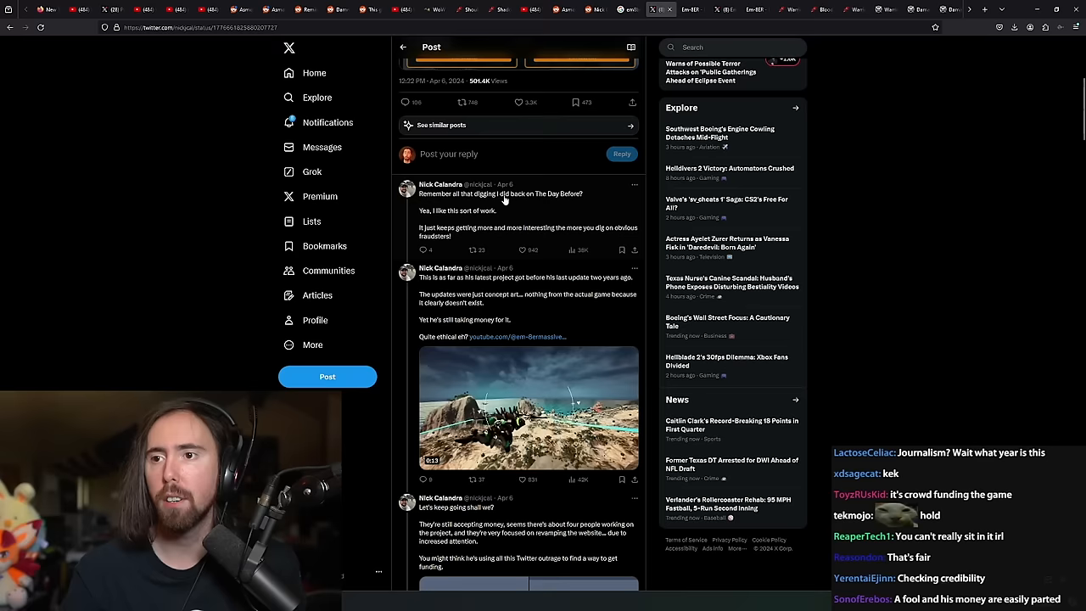
click(529, 407)
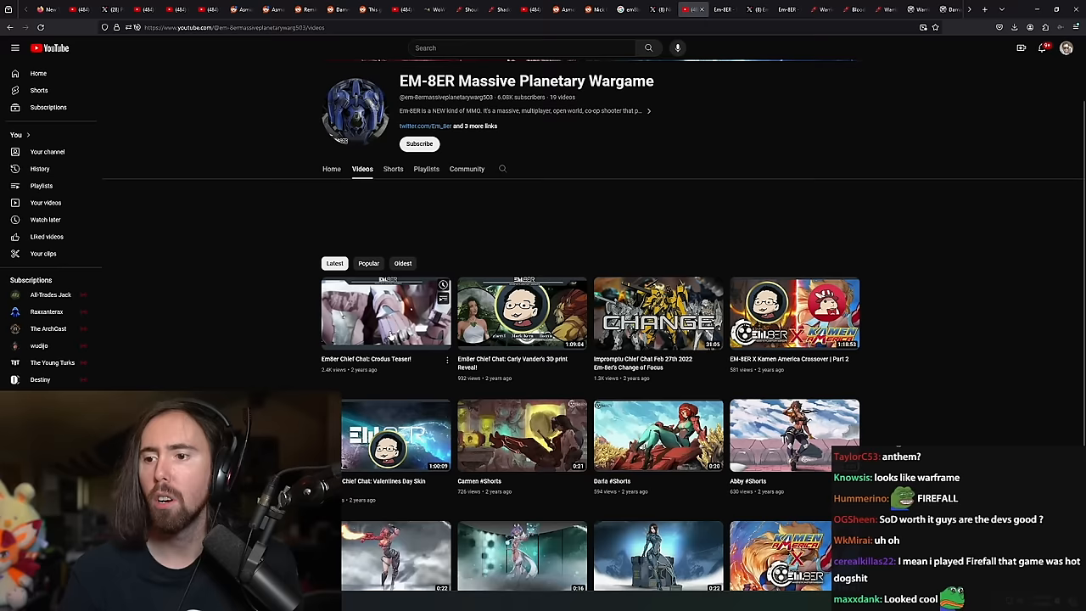
Step: Browse the EM-8ER channel's uploads, then return to the r/Asmongold Reddit post
click(330, 168)
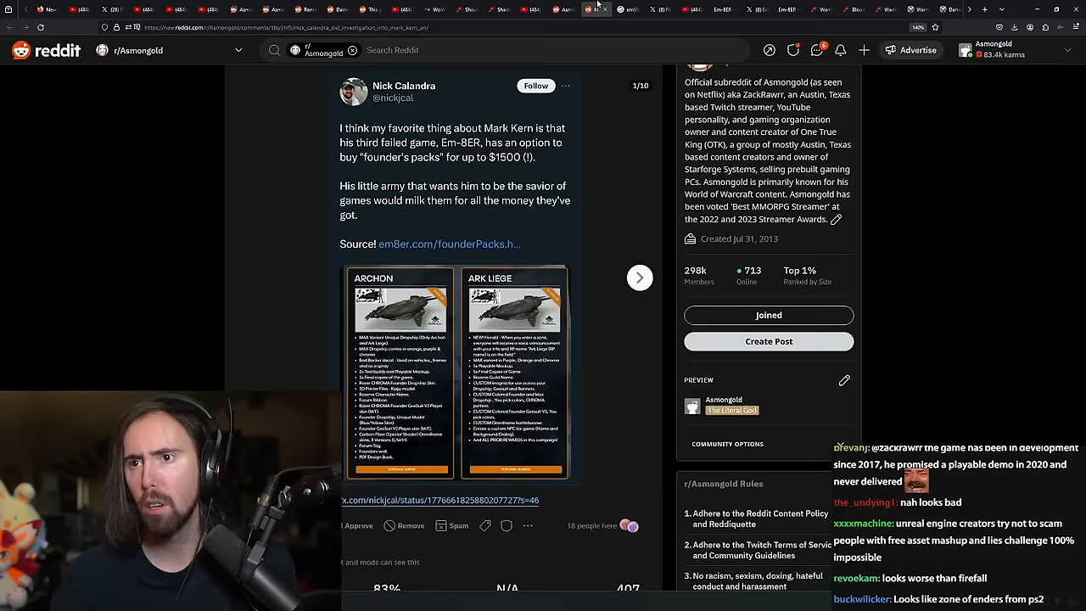
Step: Return to the X thread and scroll to the 'Let's keep going shall we?' forum screenshot
click(653, 9)
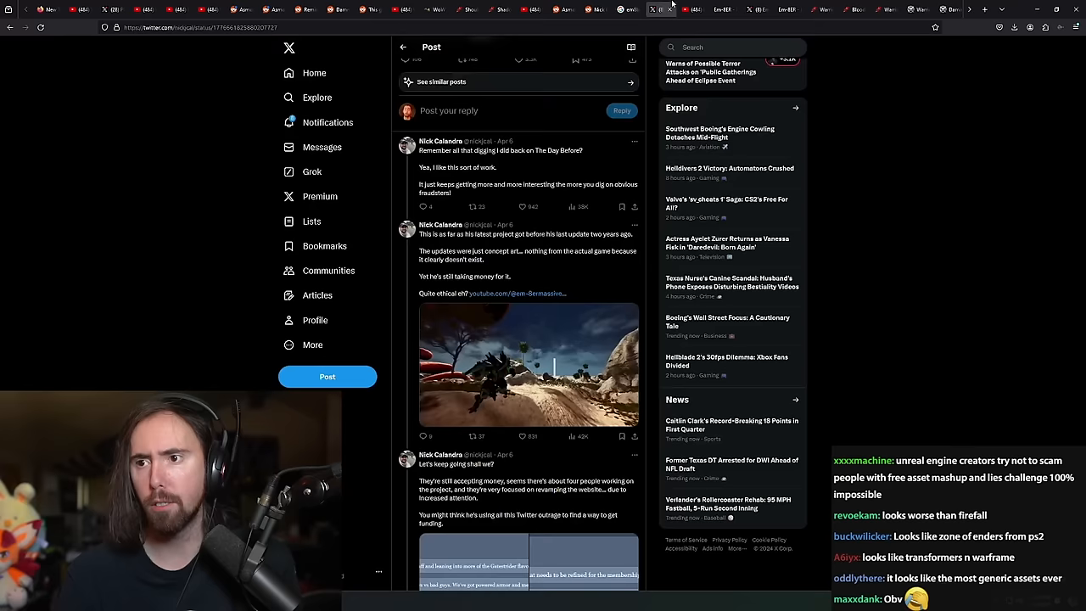
scroll(down, 3)
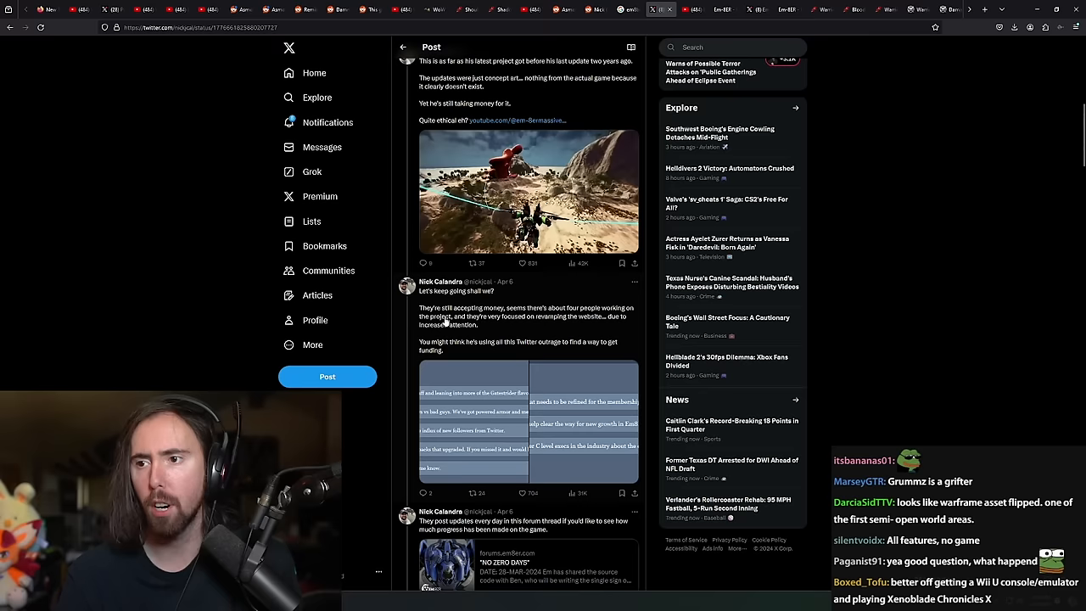
scroll(down, 3)
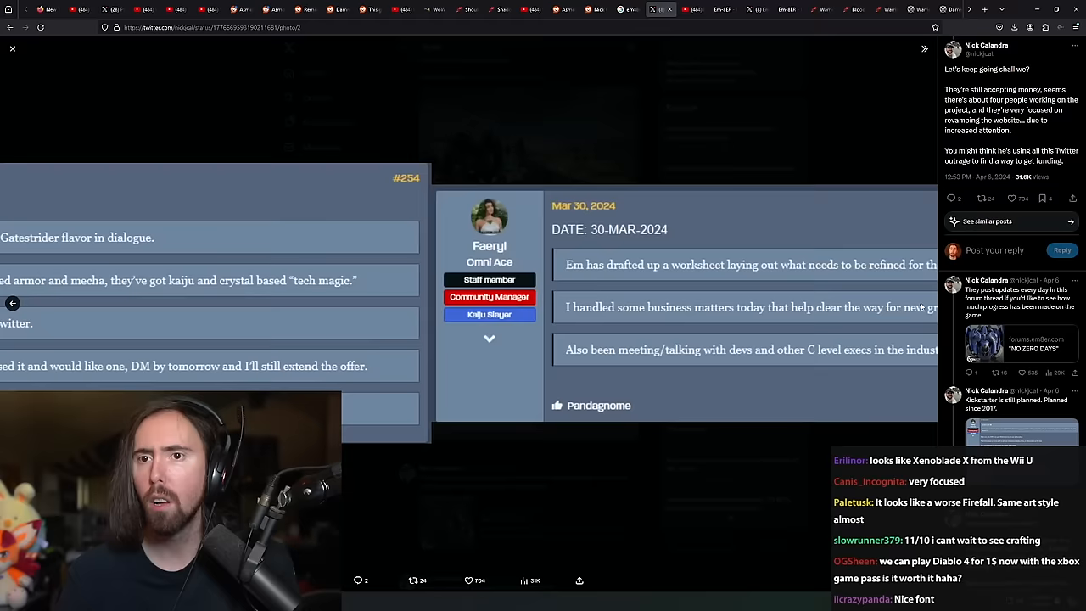
Step: Close the full-size forum screenshot viewer on X
click(12, 48)
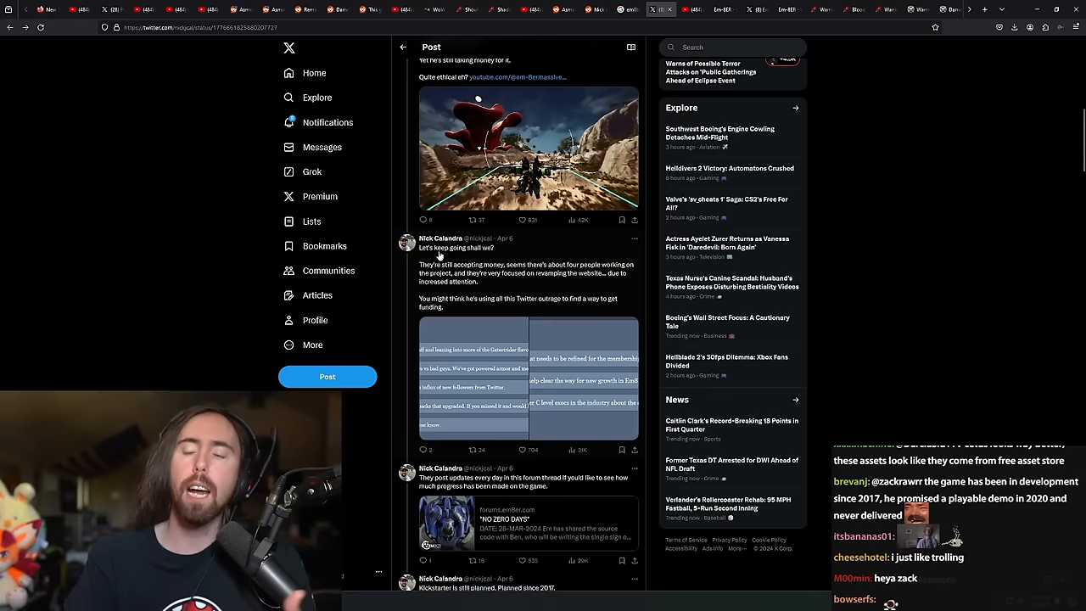
Step: Scroll past the Kickstarter and FOMO replies to the 'NO ZERO DAYS' forum link
scroll(down, 3)
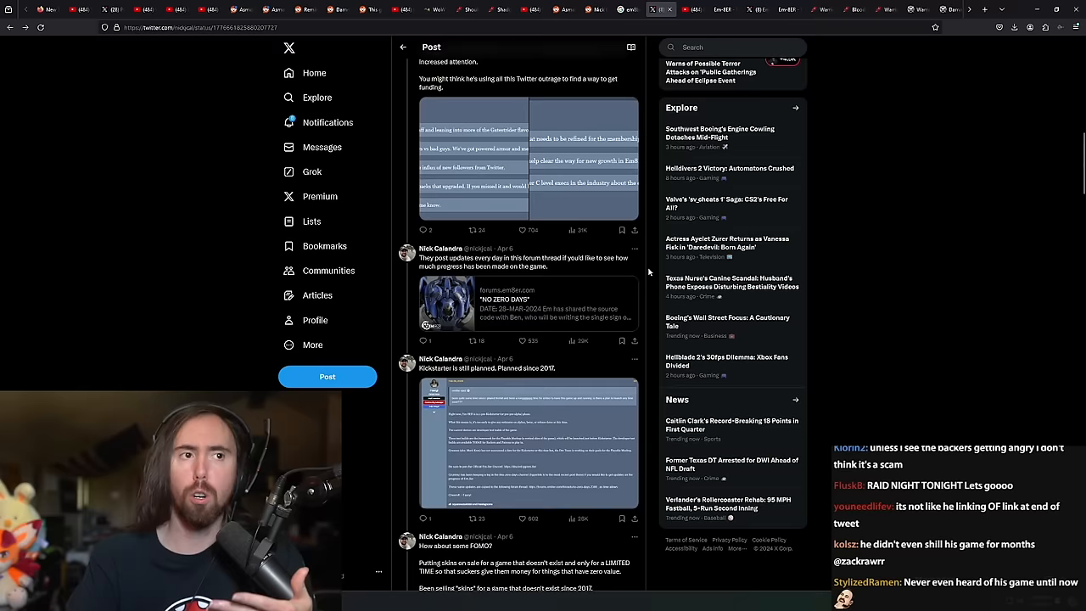
scroll(down, 3)
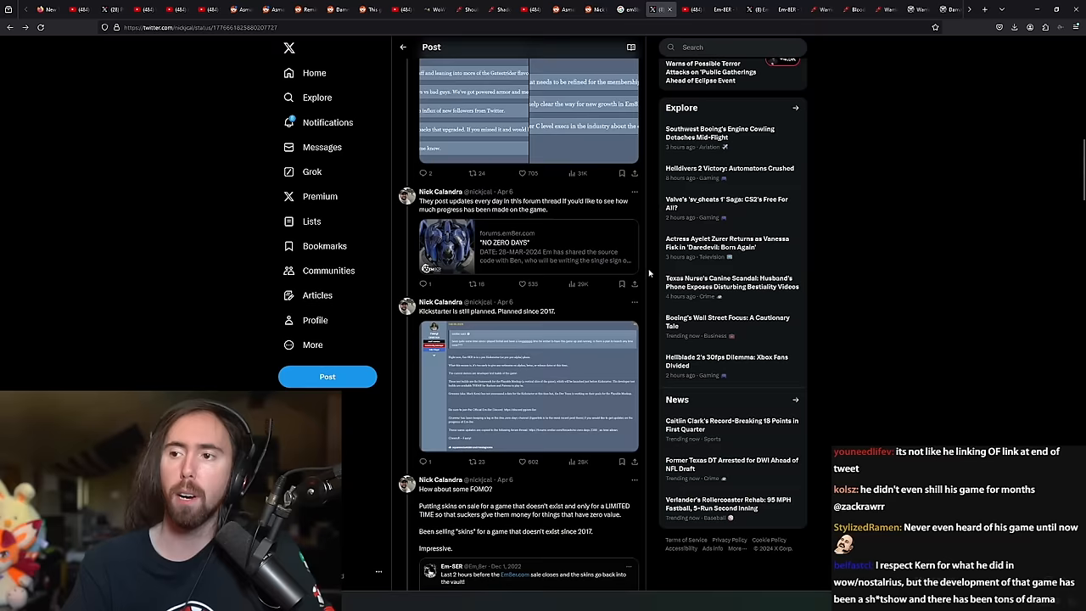
scroll(down, 3)
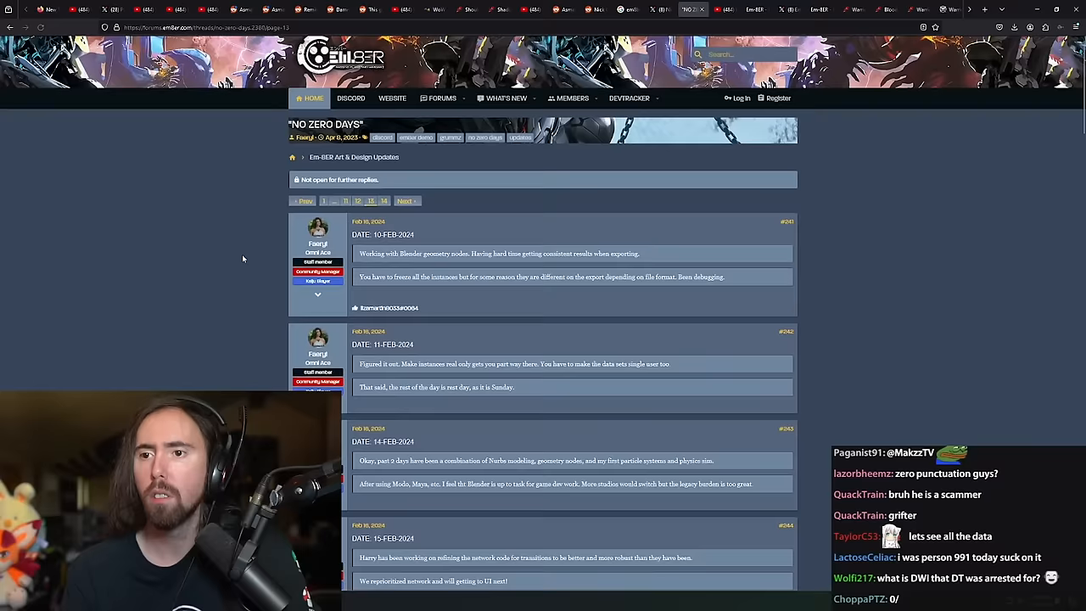
Step: Scroll through the NO ZERO DAYS forum updates, then return to the X thread
scroll(down, 3)
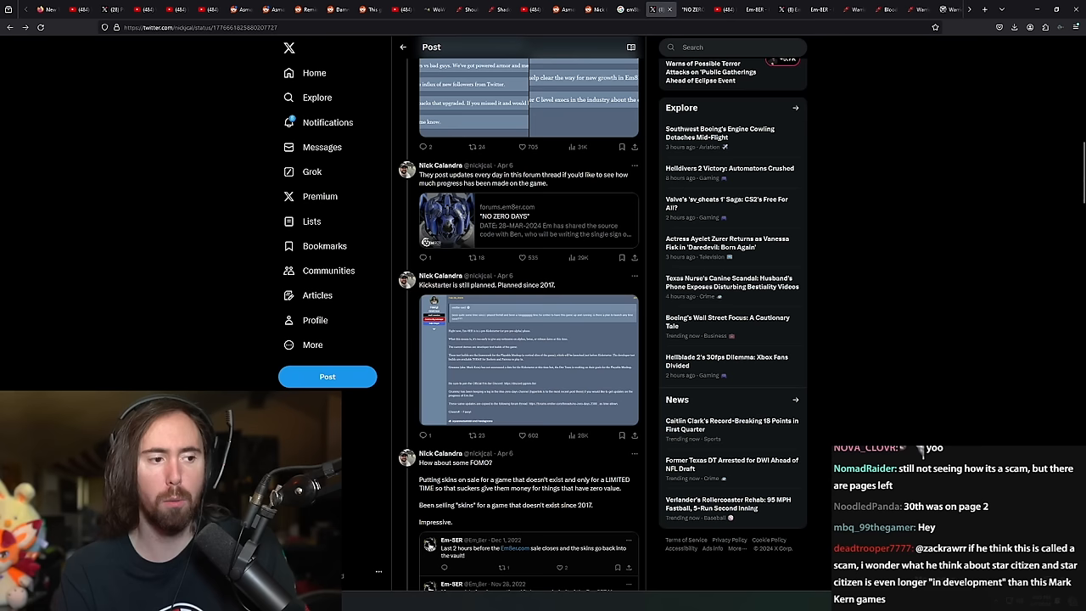
Step: Read down from the skins FOMO reply to the monthly subscription reply
scroll(down, 3)
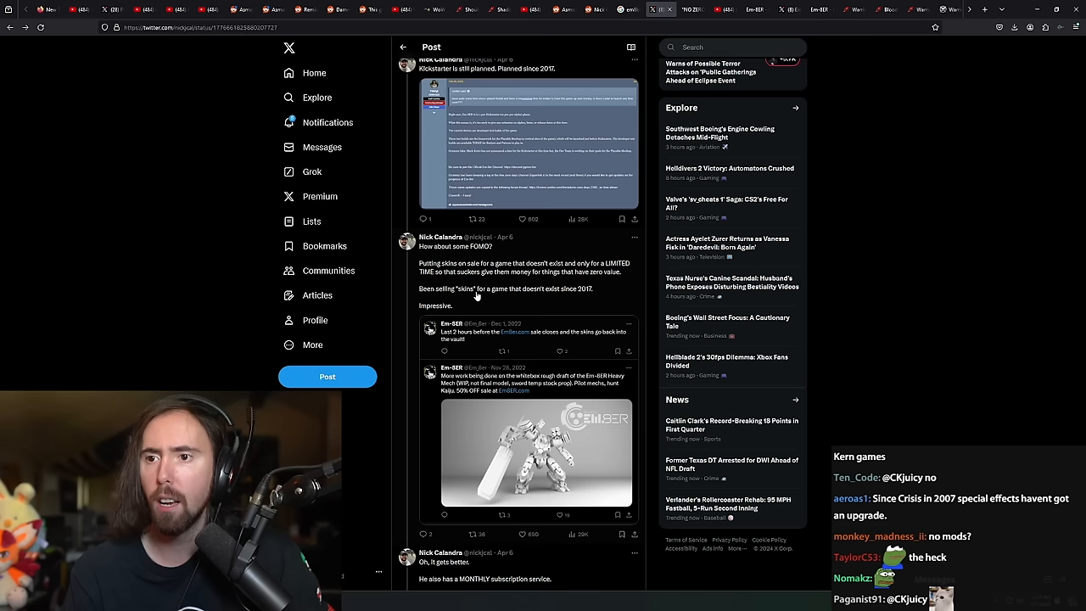
click(536, 452)
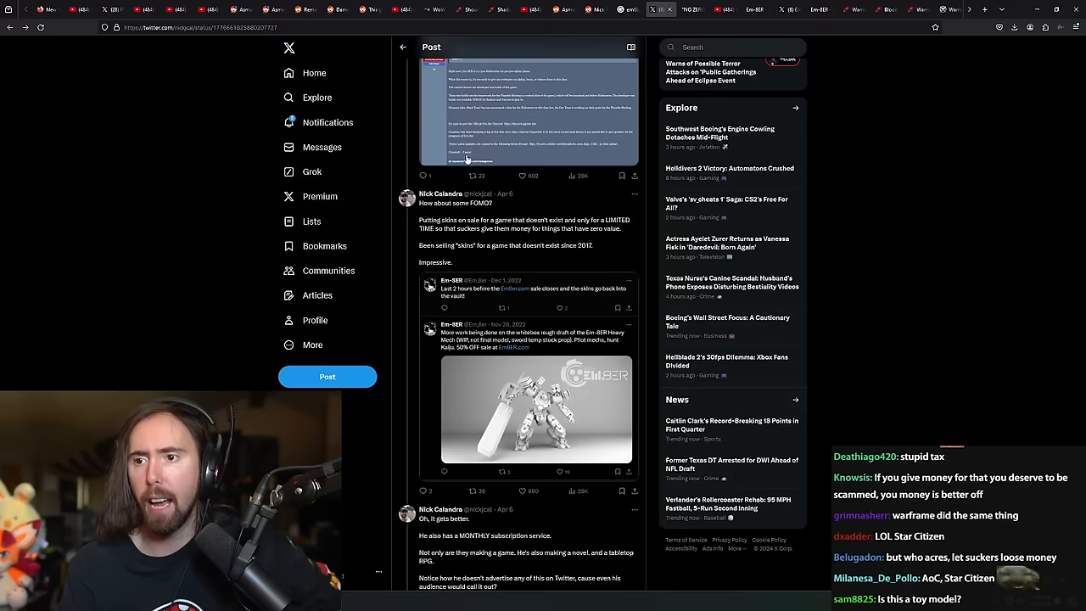
Step: Scroll the thread to the $1M Oculus Rift project reply with its Mek link
scroll(down, 3)
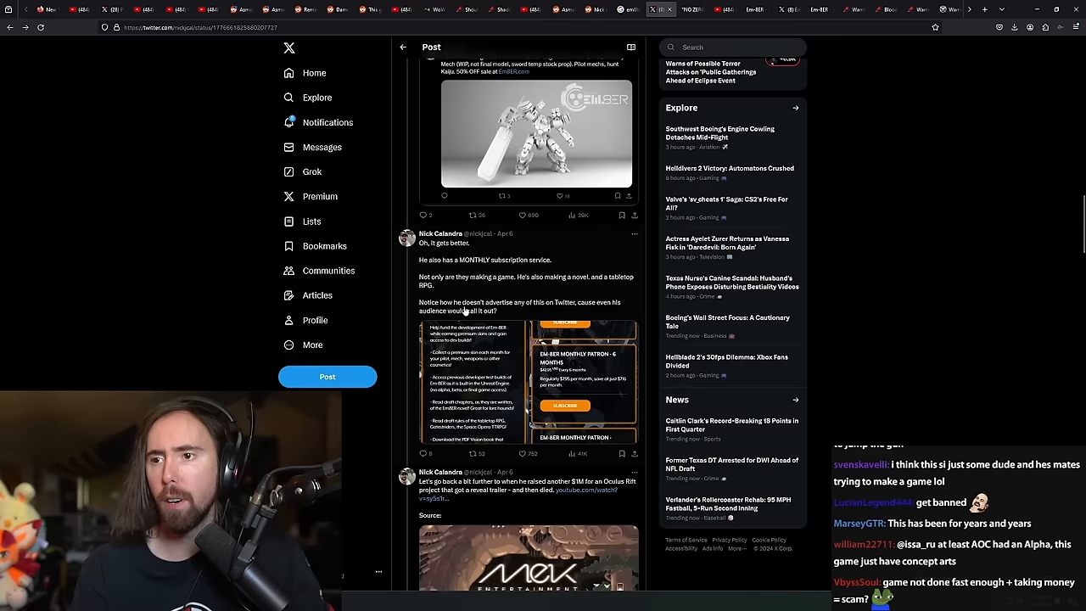
scroll(down, 3)
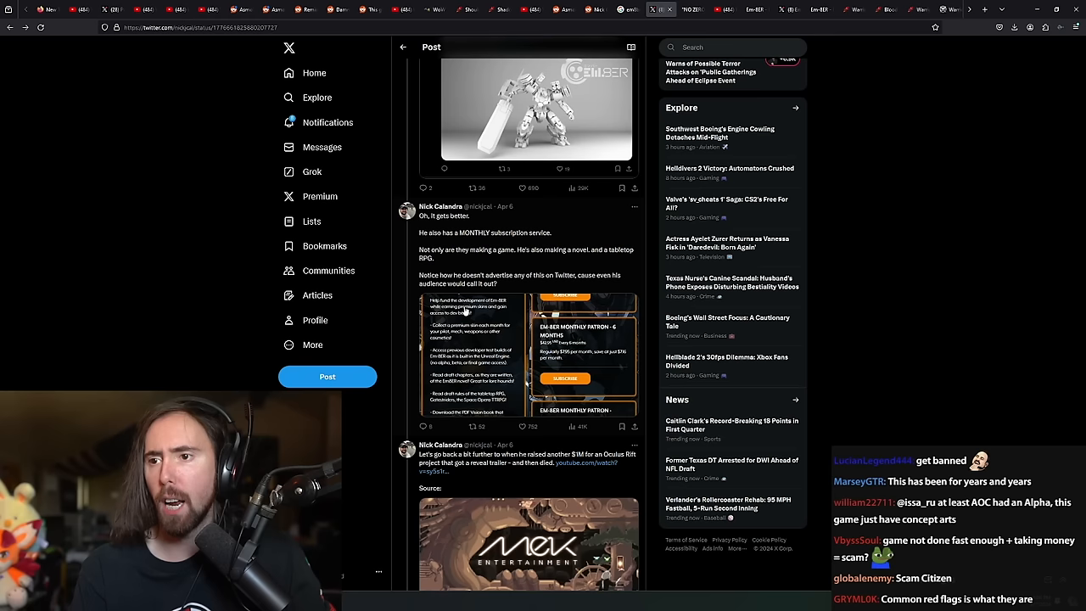
scroll(down, 3)
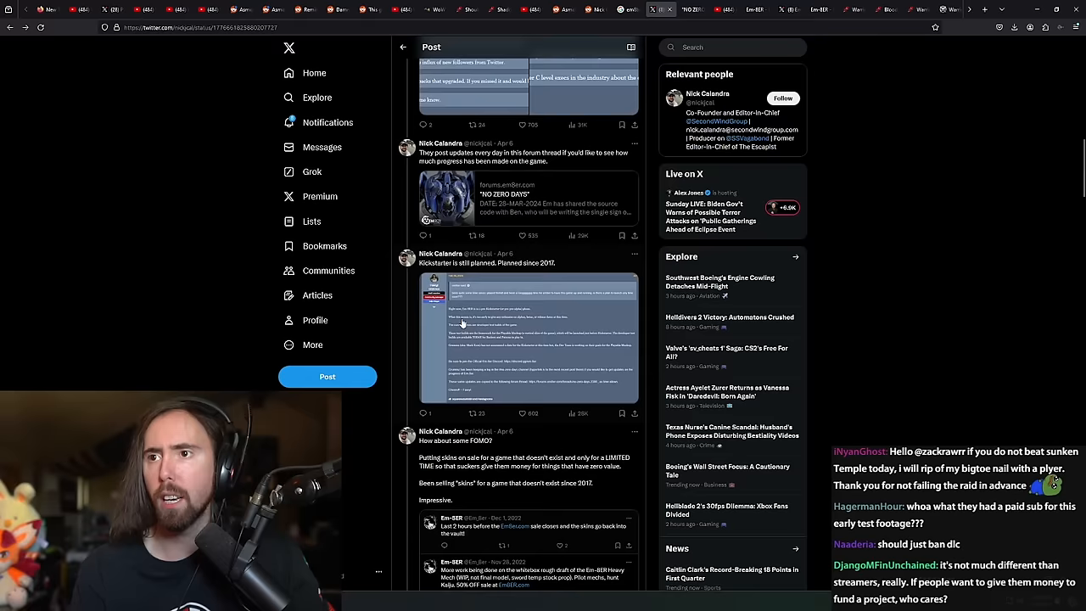
scroll(down, 3)
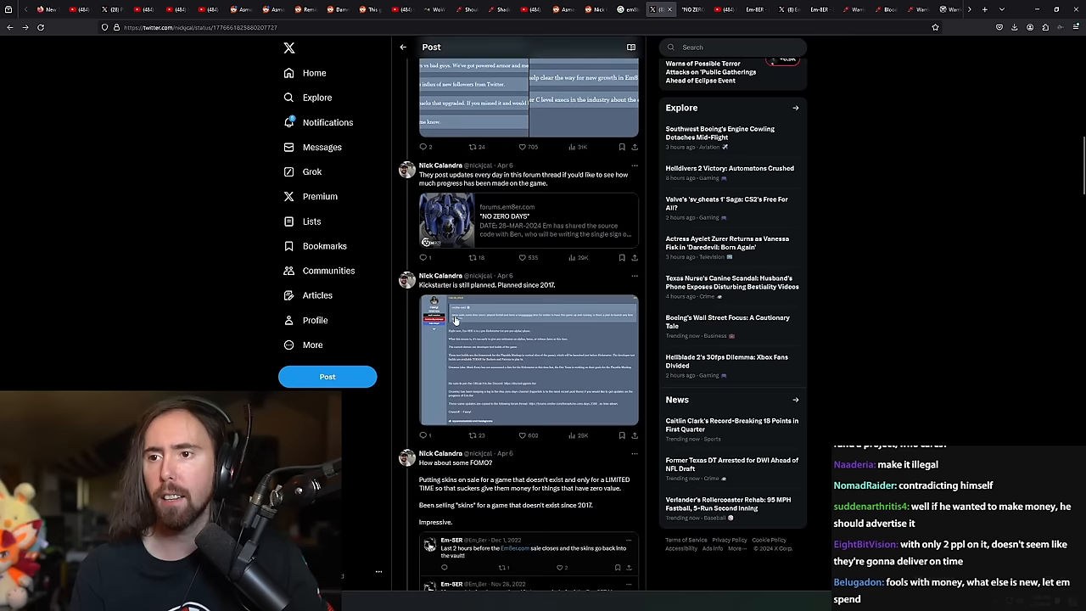
scroll(down, 3)
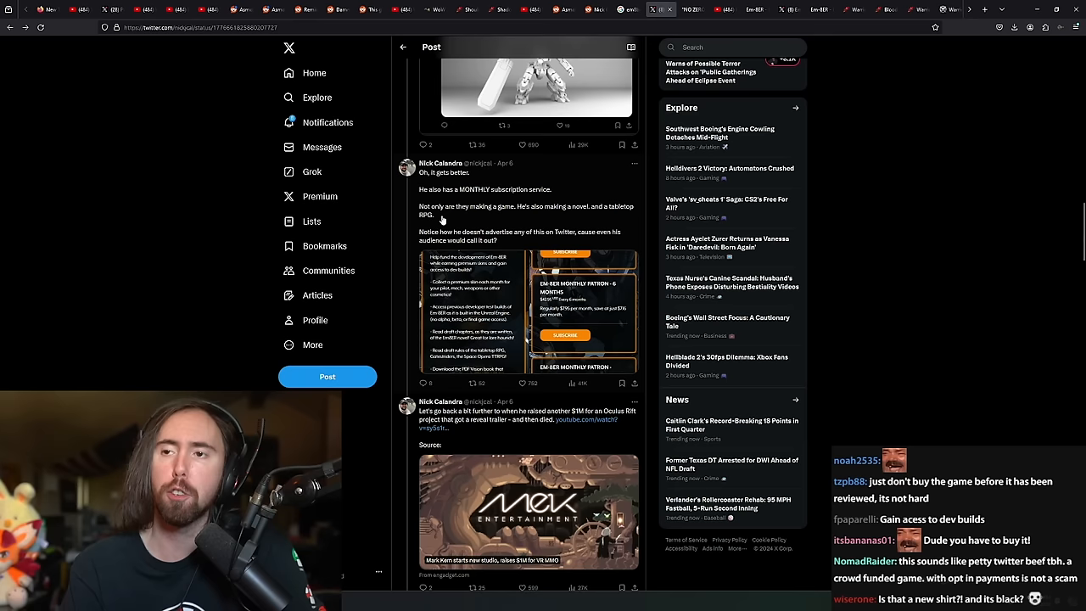
scroll(down, 3)
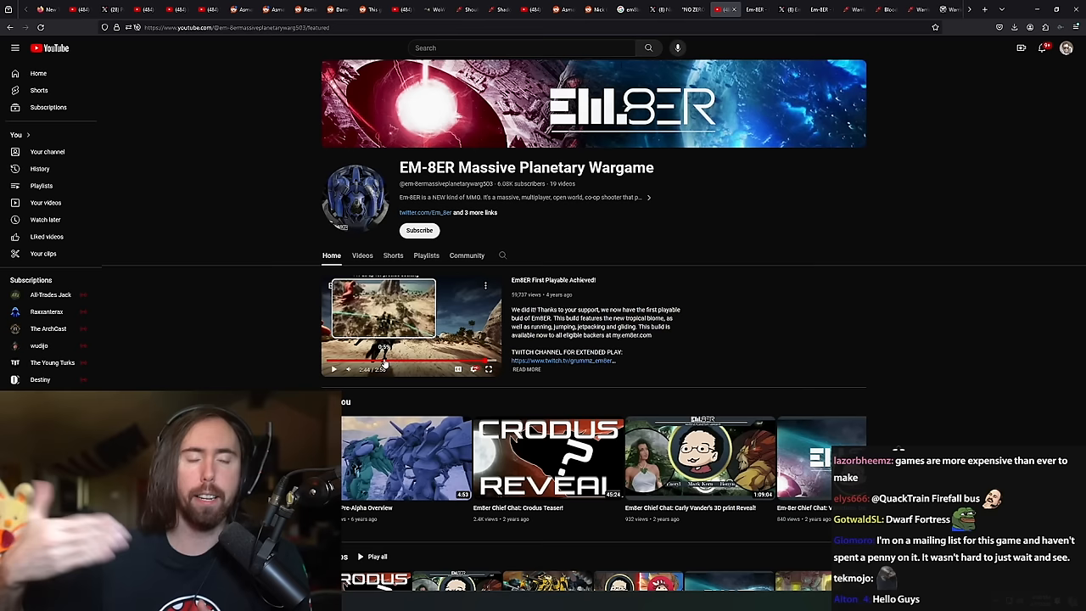
Step: Skip ahead in the EM-8ER First Playable featured video on the channel page
click(660, 9)
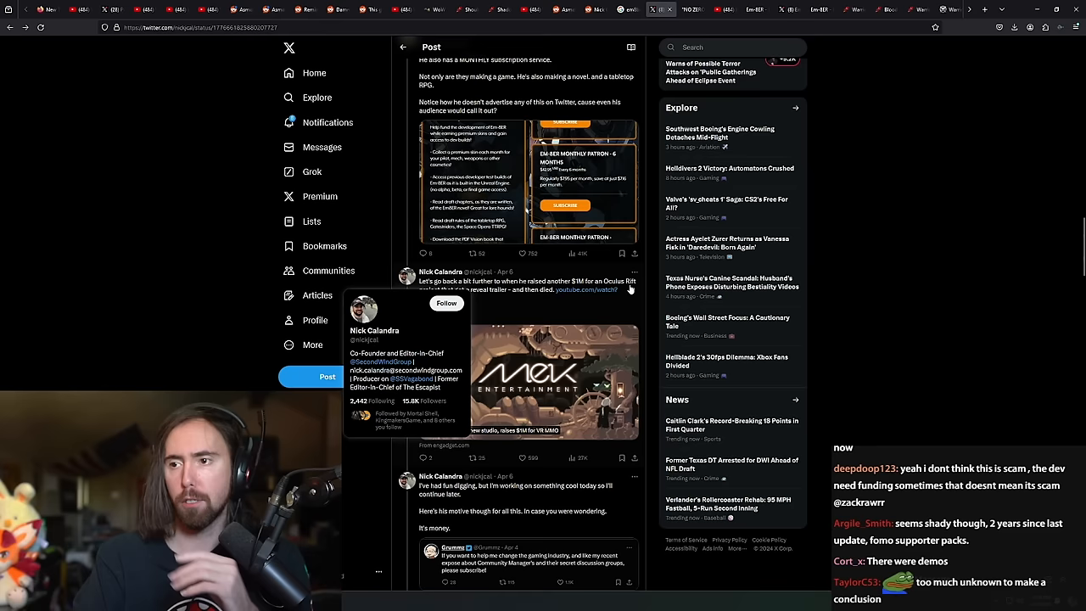
mouse_move(570, 291)
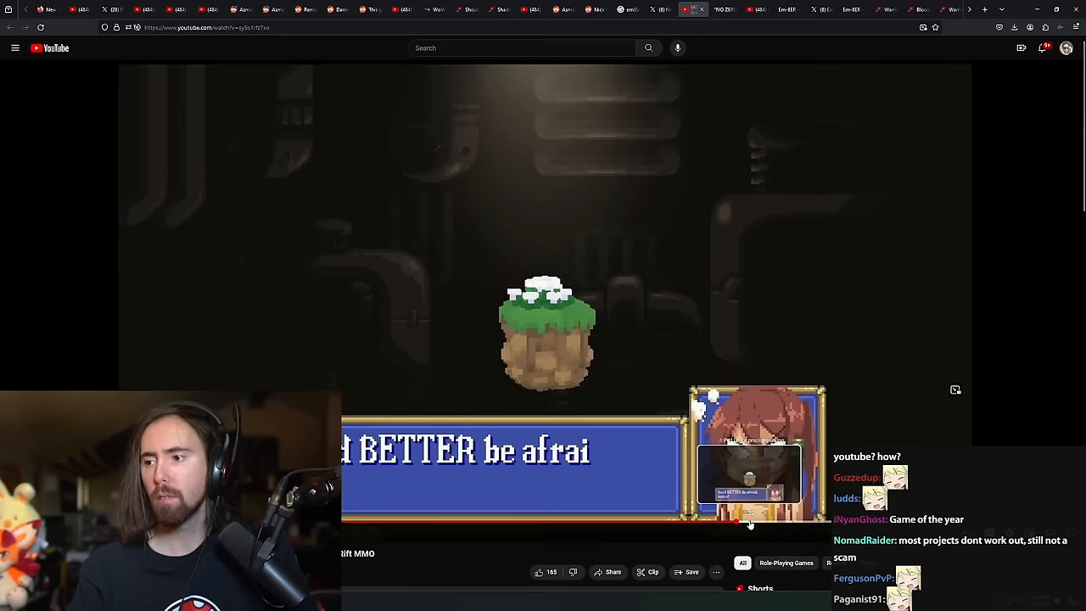
Step: Skip ahead in the Mek Entertainment trailer linked from the thread
click(670, 9)
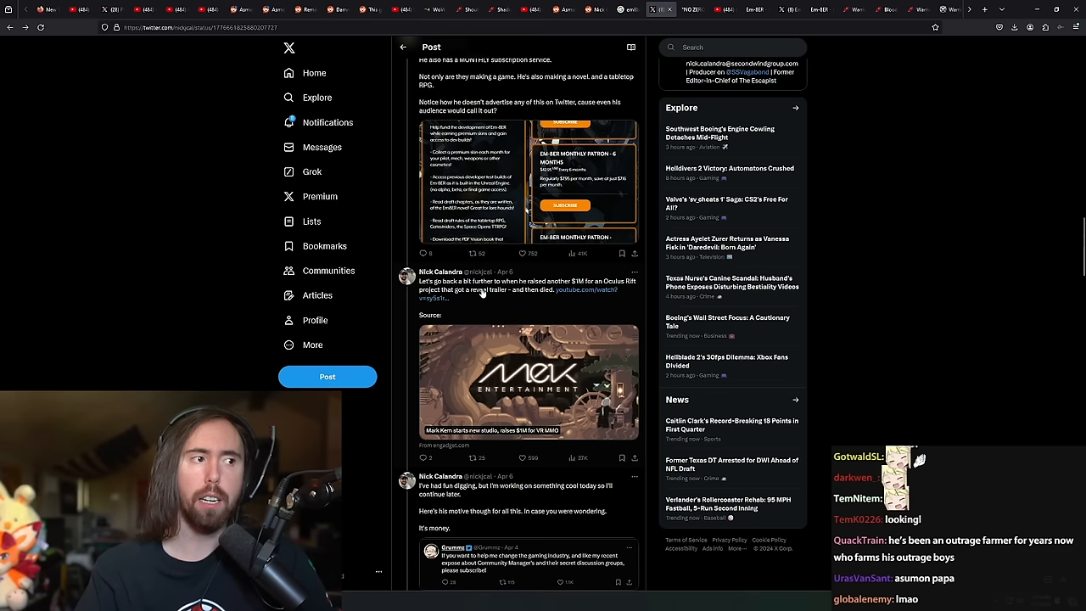
click(692, 9)
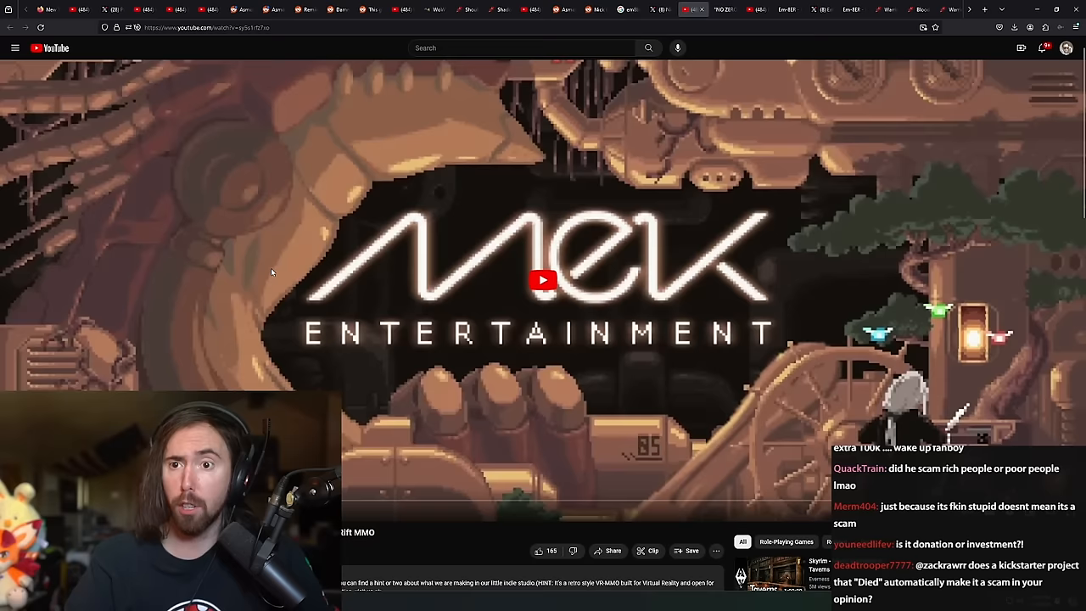
click(670, 9)
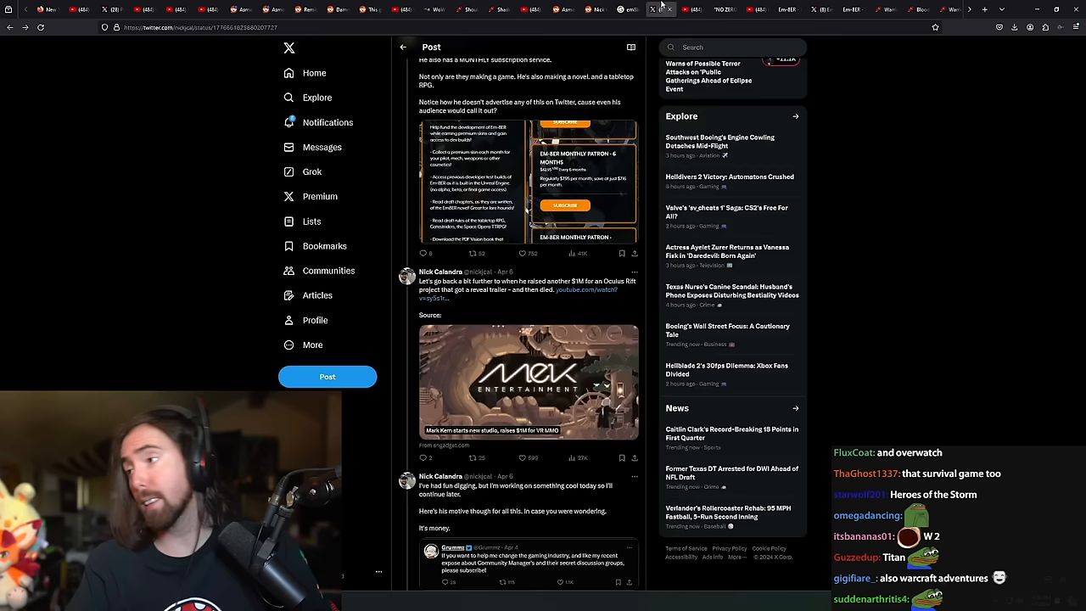